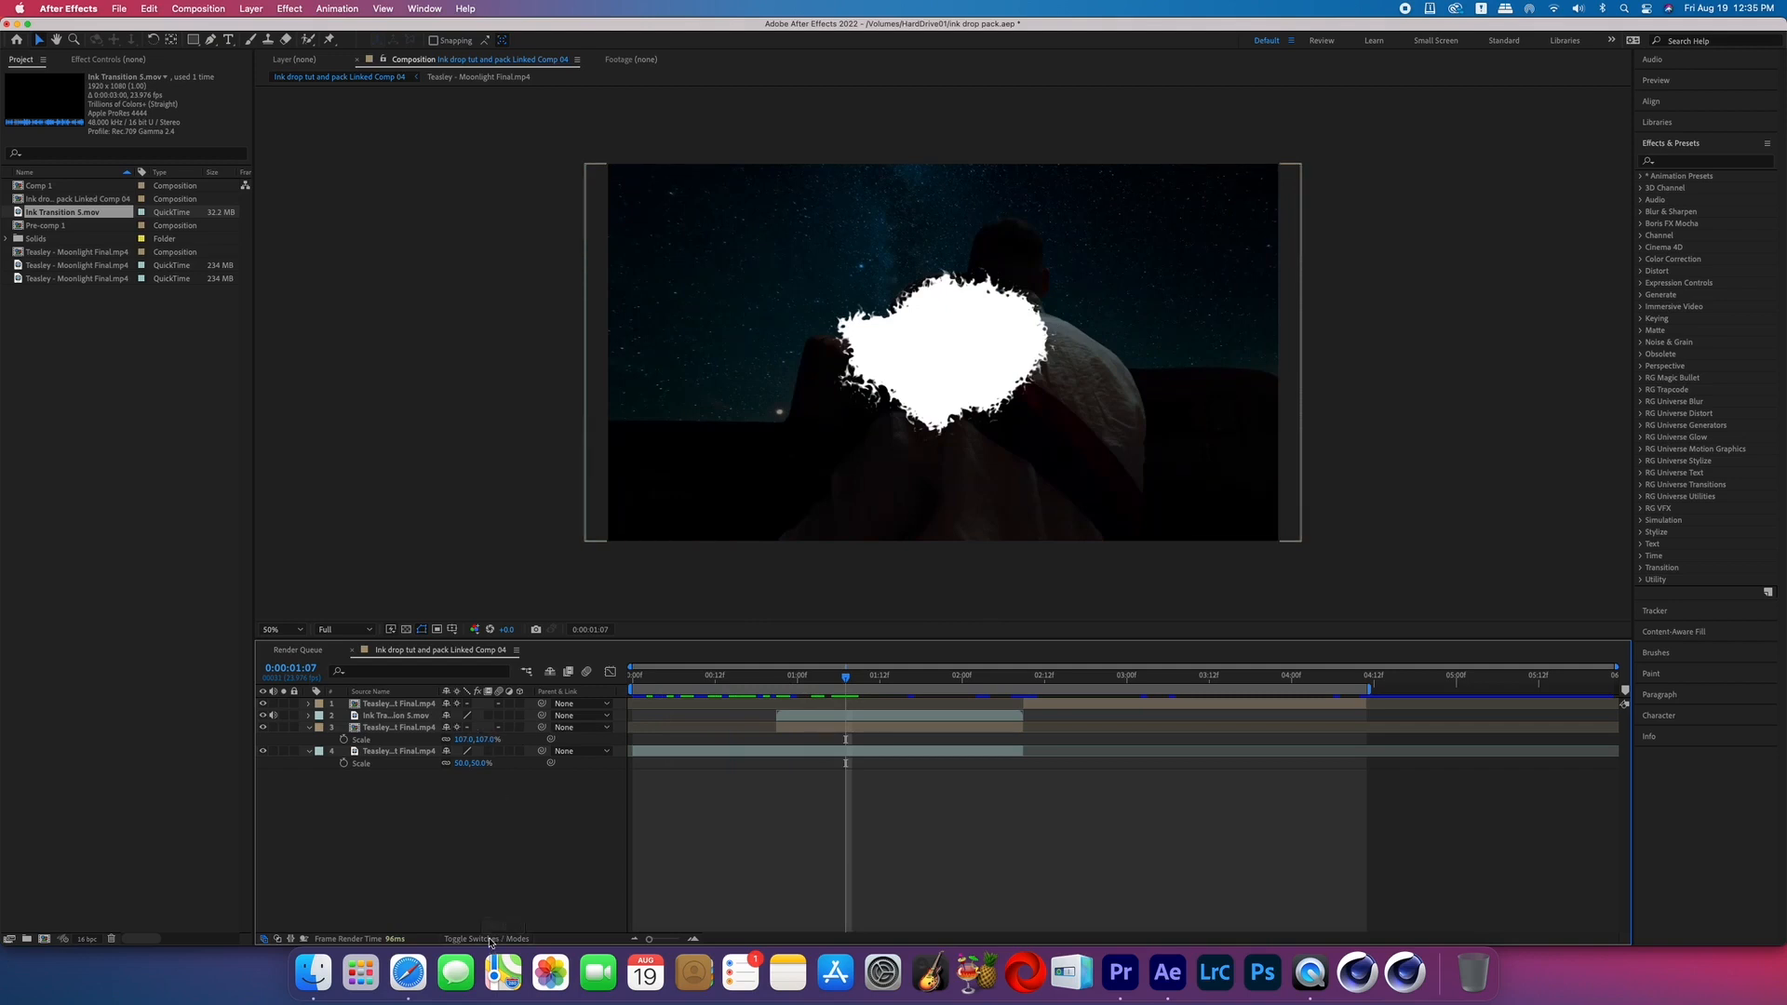
- Reveal the Mode and TrkMat columns for all layers in the timeline
left_click(496, 939)
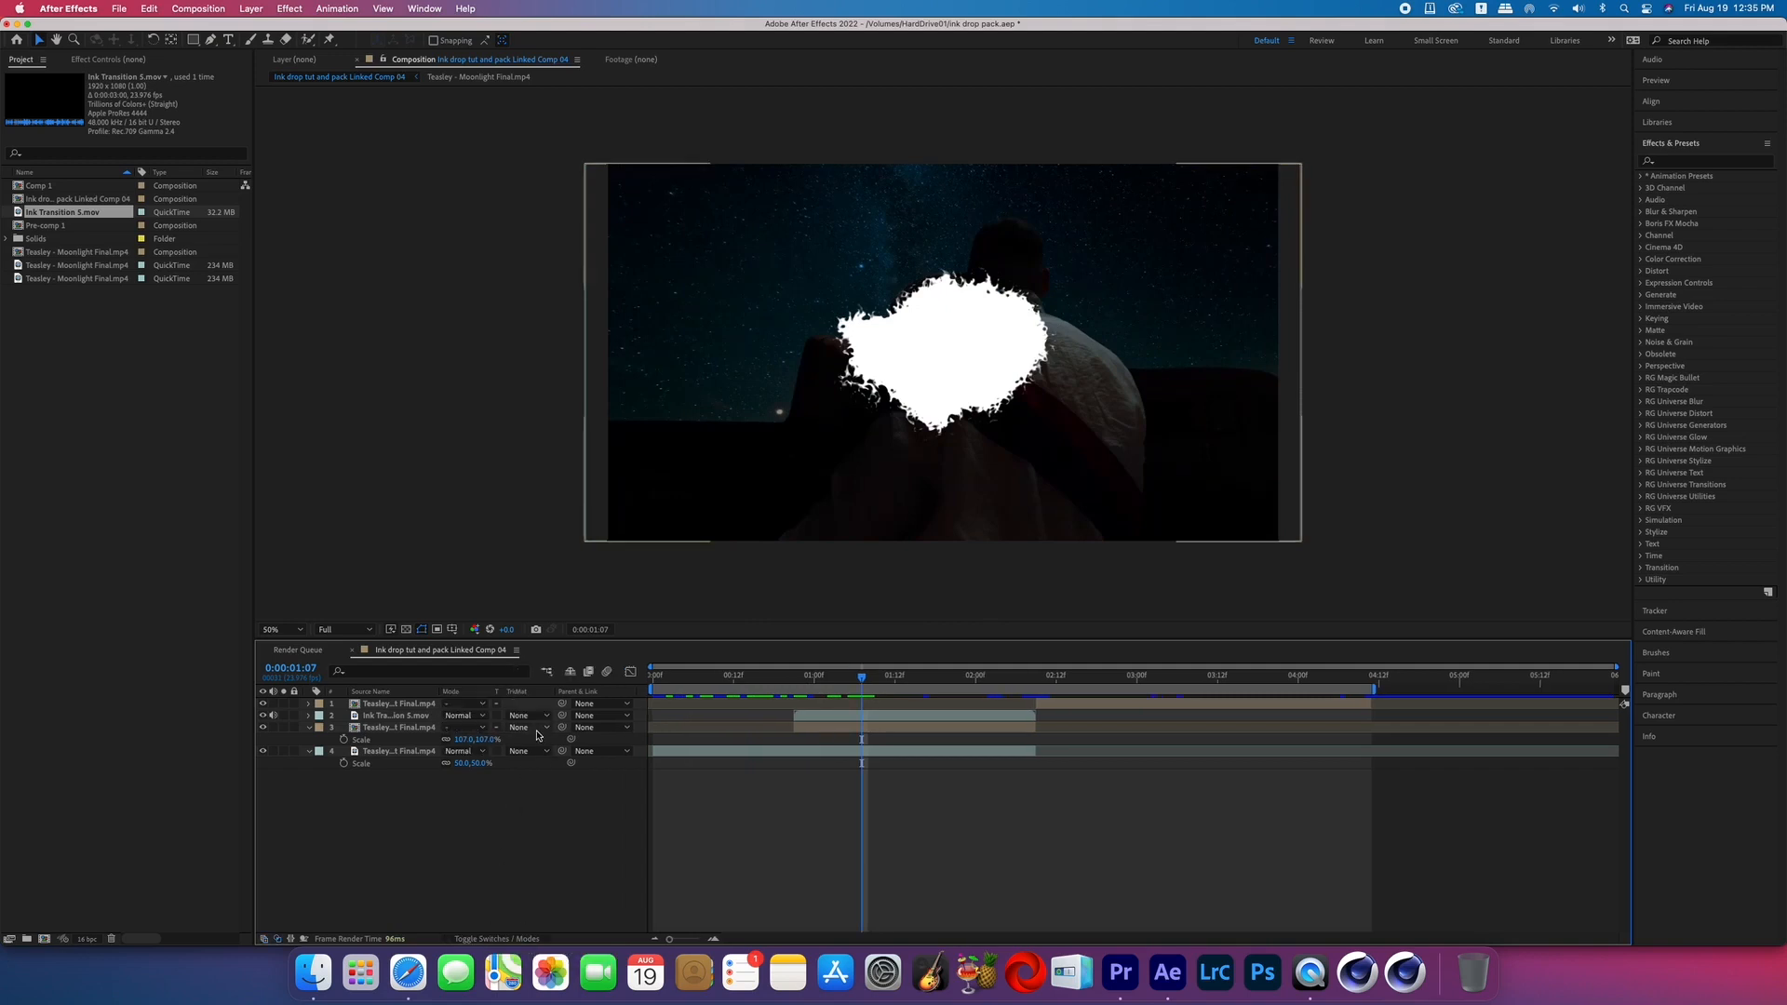